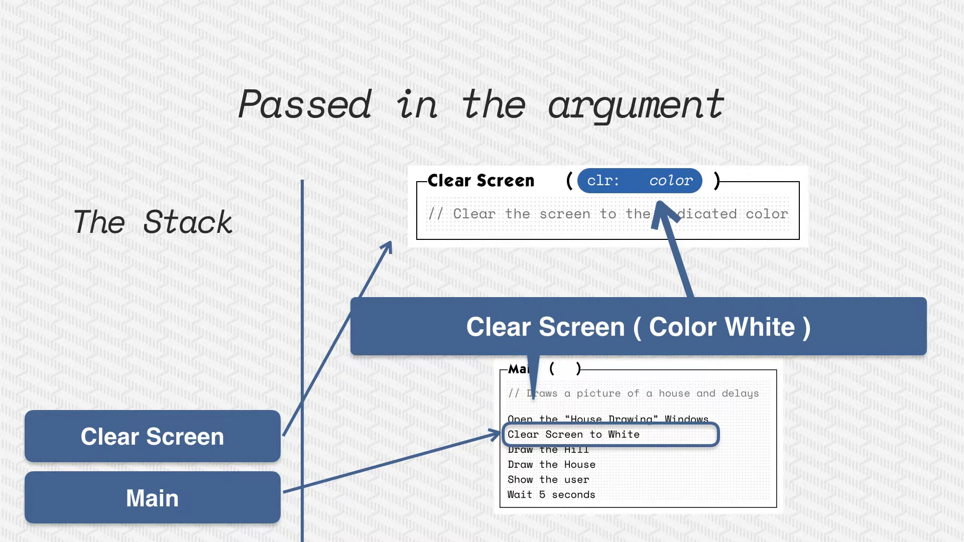
- Step past the passed-argument slide to the one showing the stack holding Main, Draw Hill and Fill Ellipse calls
key(Right)
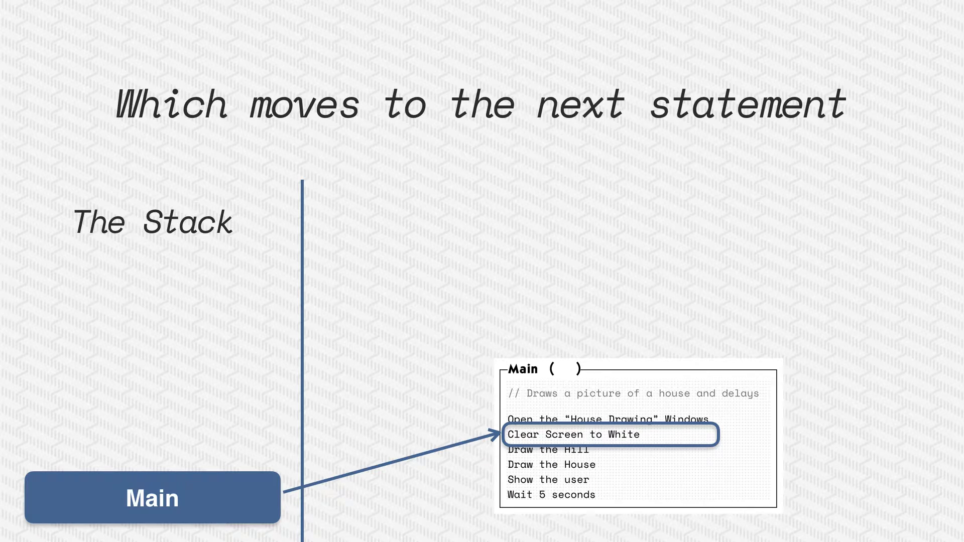
key(Right)
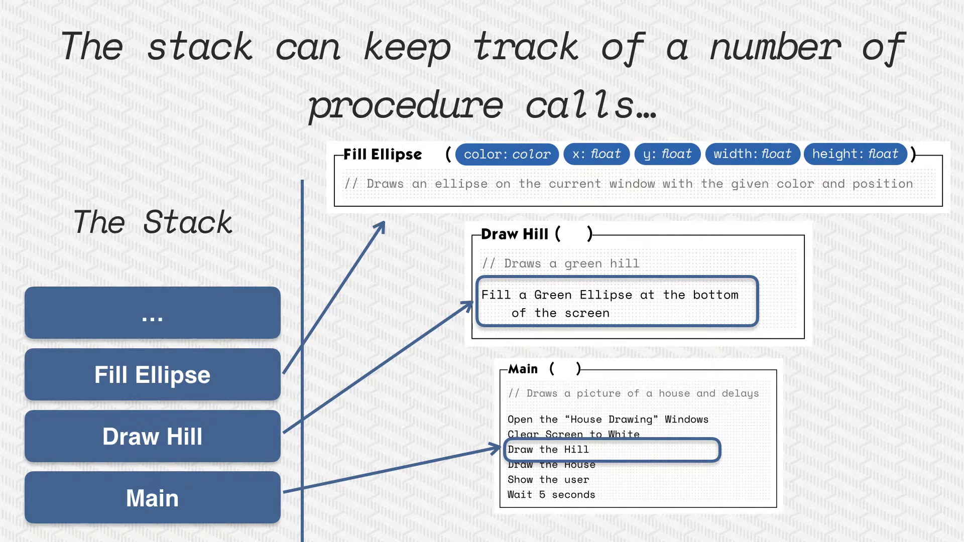